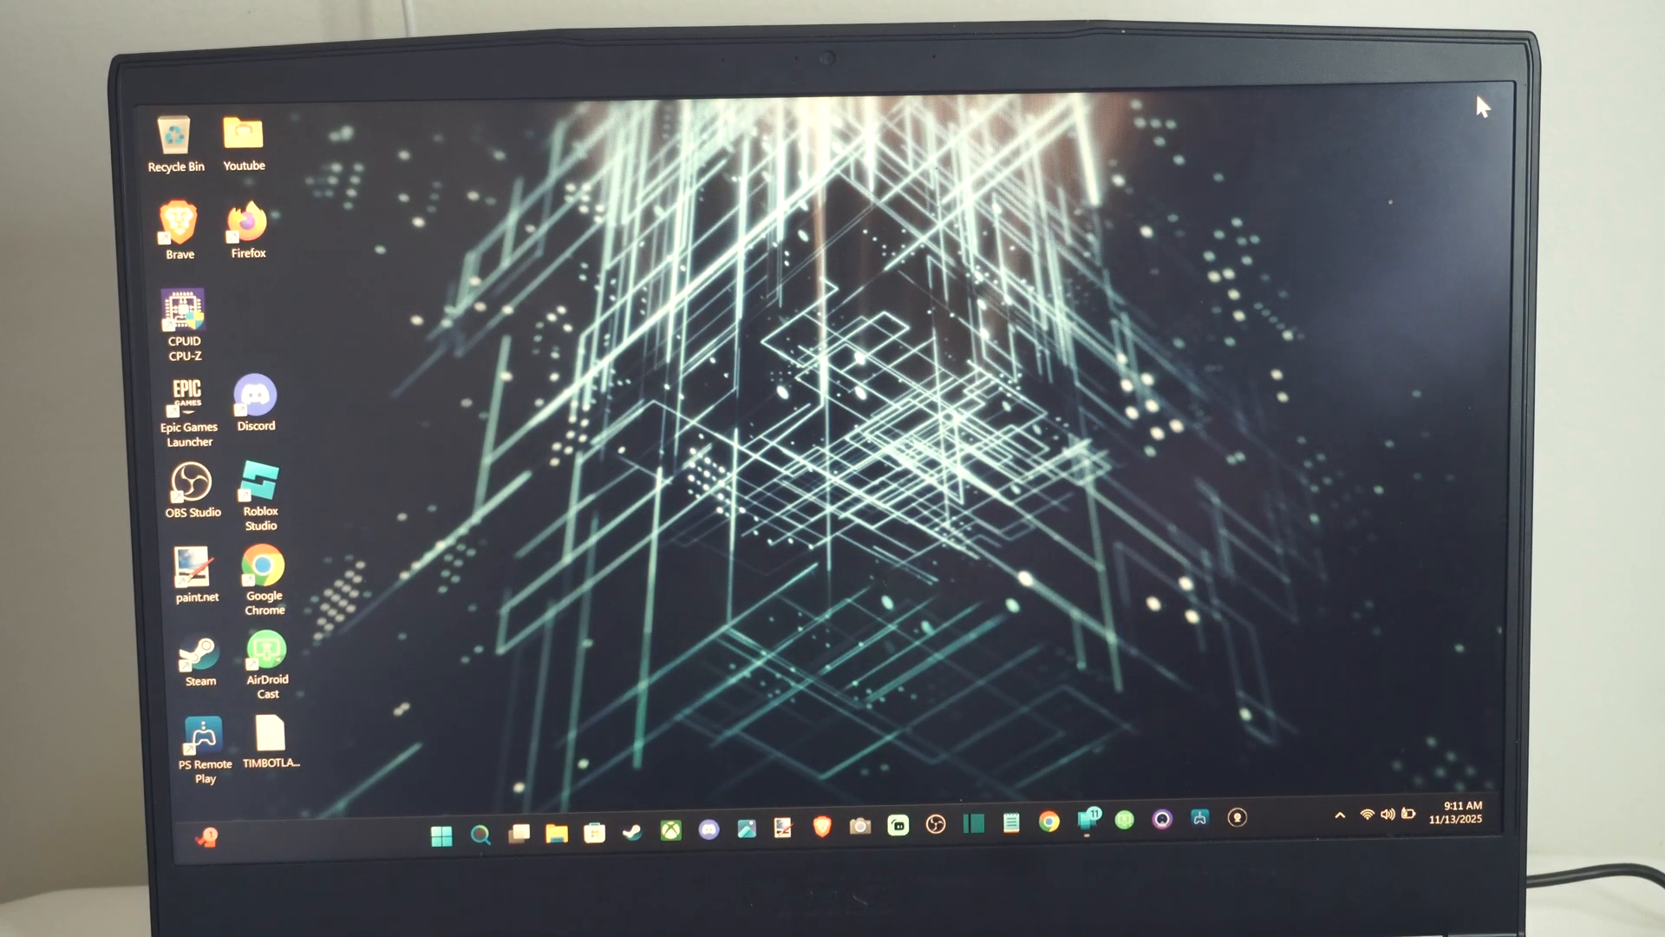
pyautogui.moveTo(435, 781)
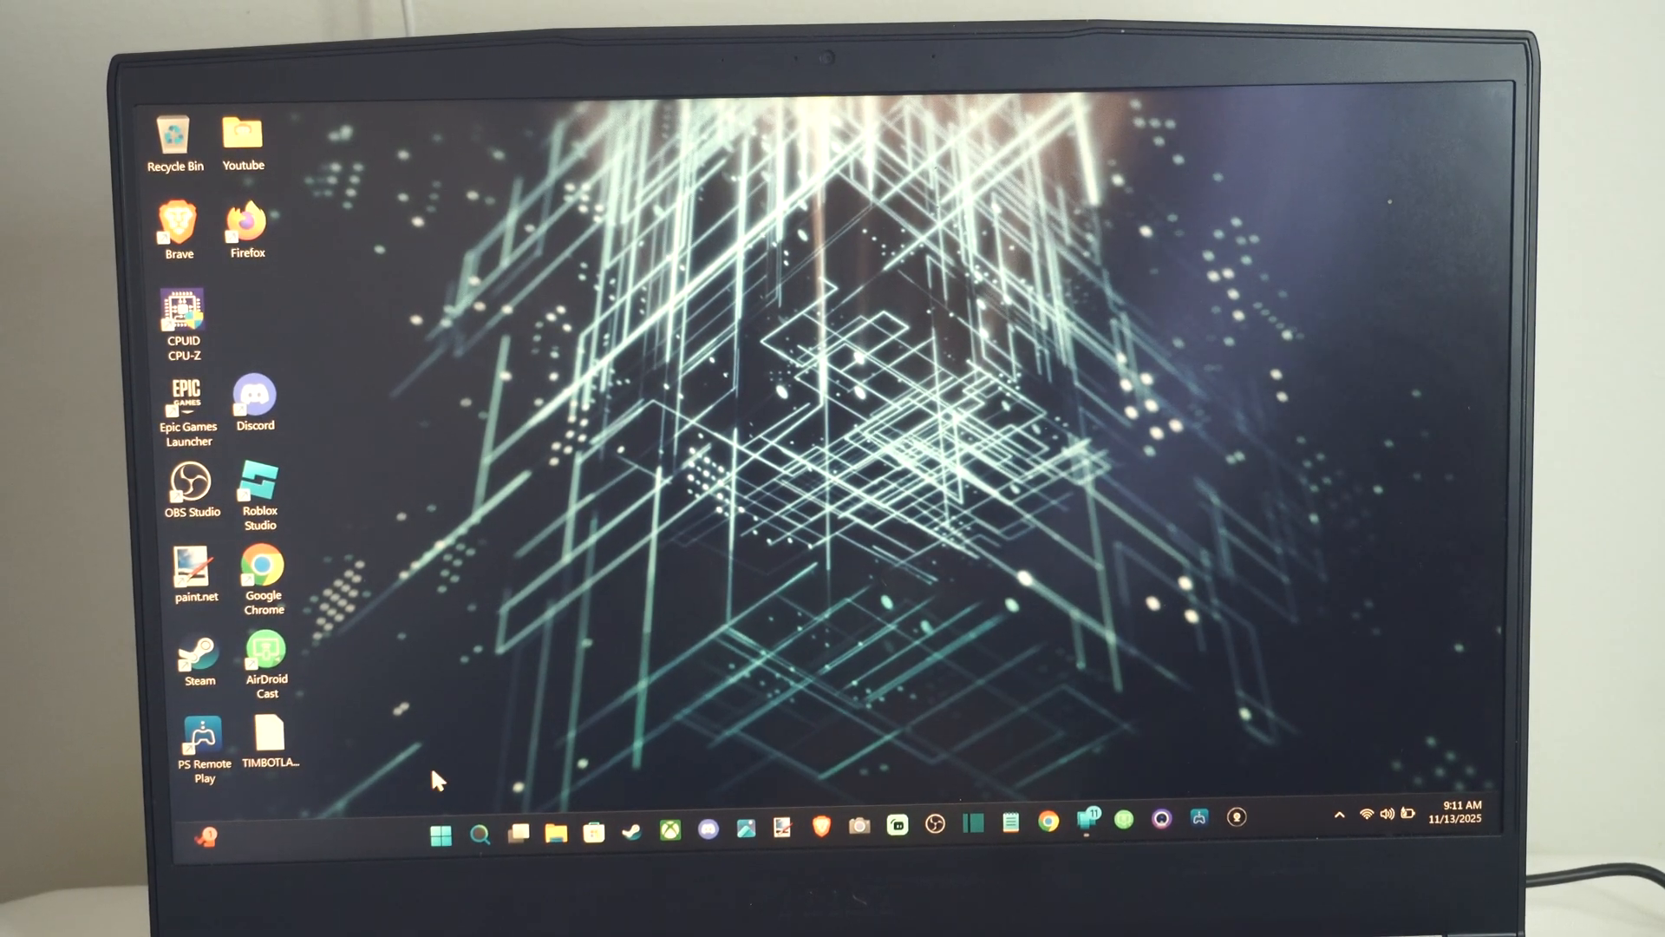
# - Bring up the Start menu listing pinned apps including Settings
pyautogui.click(442, 829)
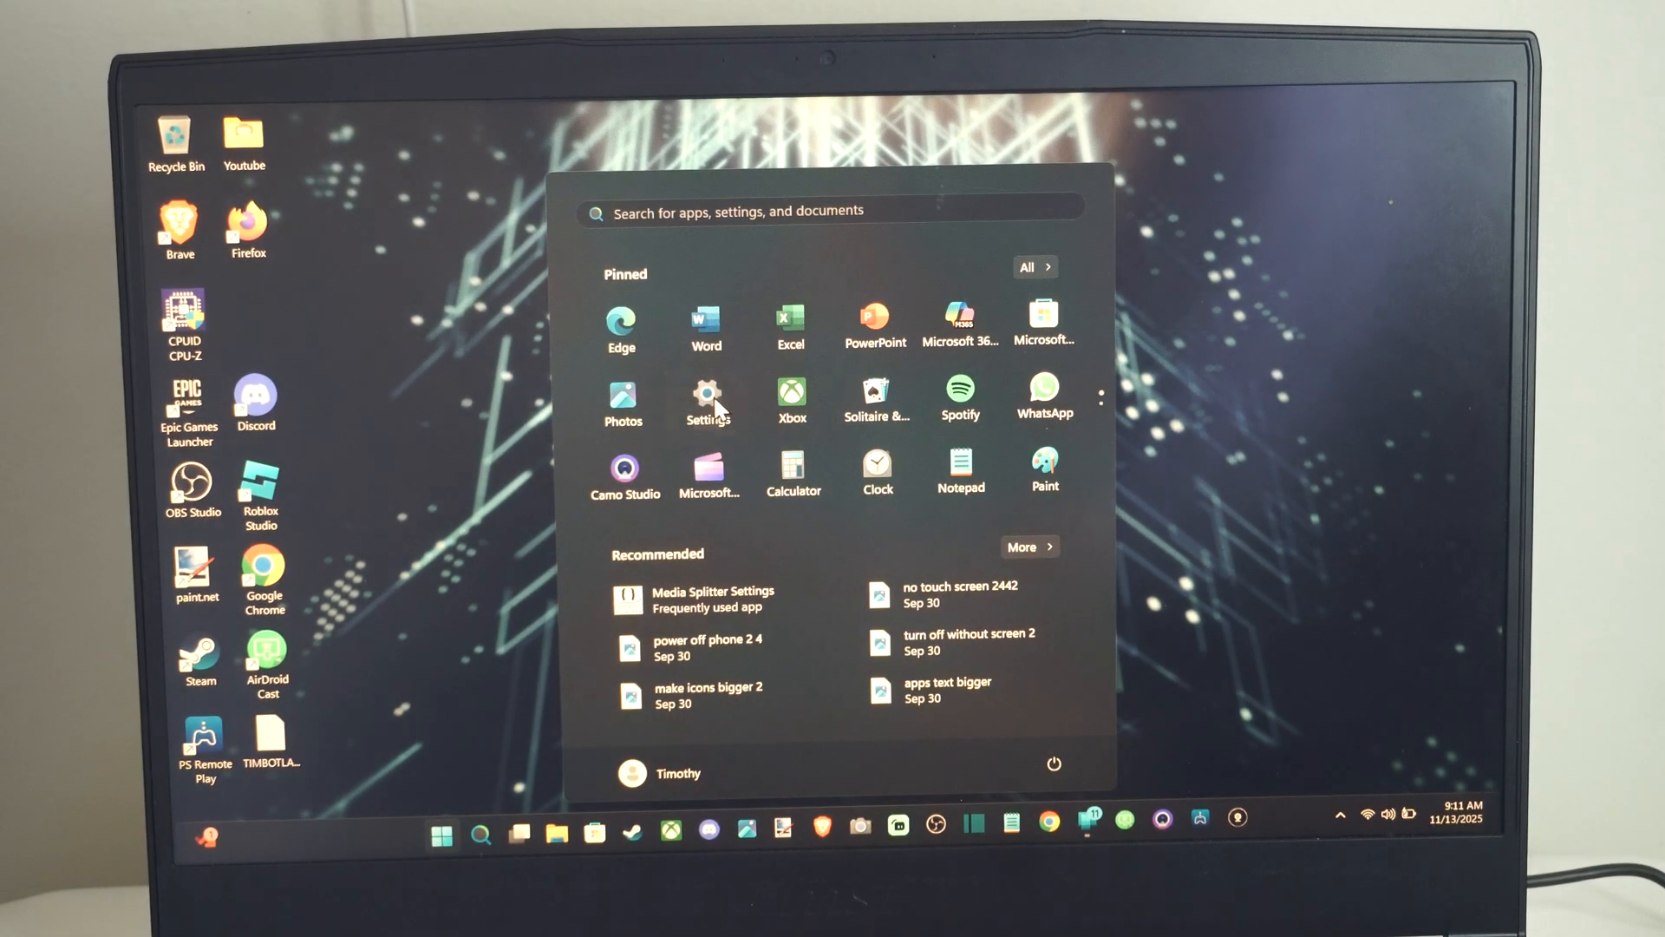
# - Go to Bluetooth & devices in Windows Settings to add a new device
pyautogui.click(706, 390)
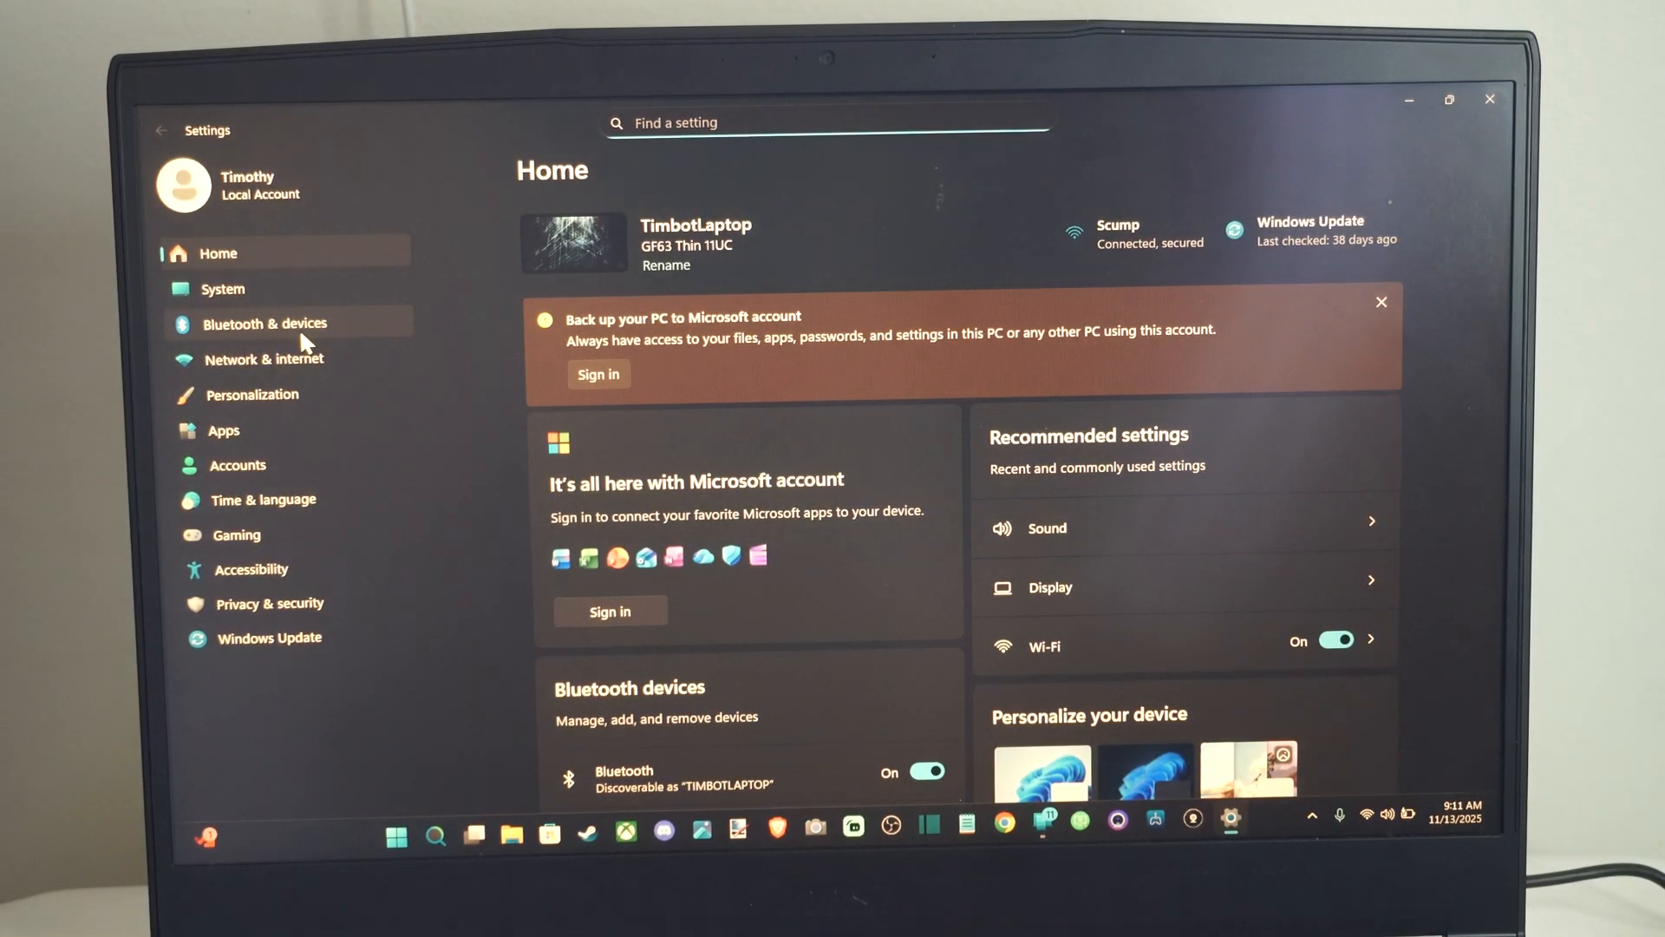
pyautogui.click(265, 323)
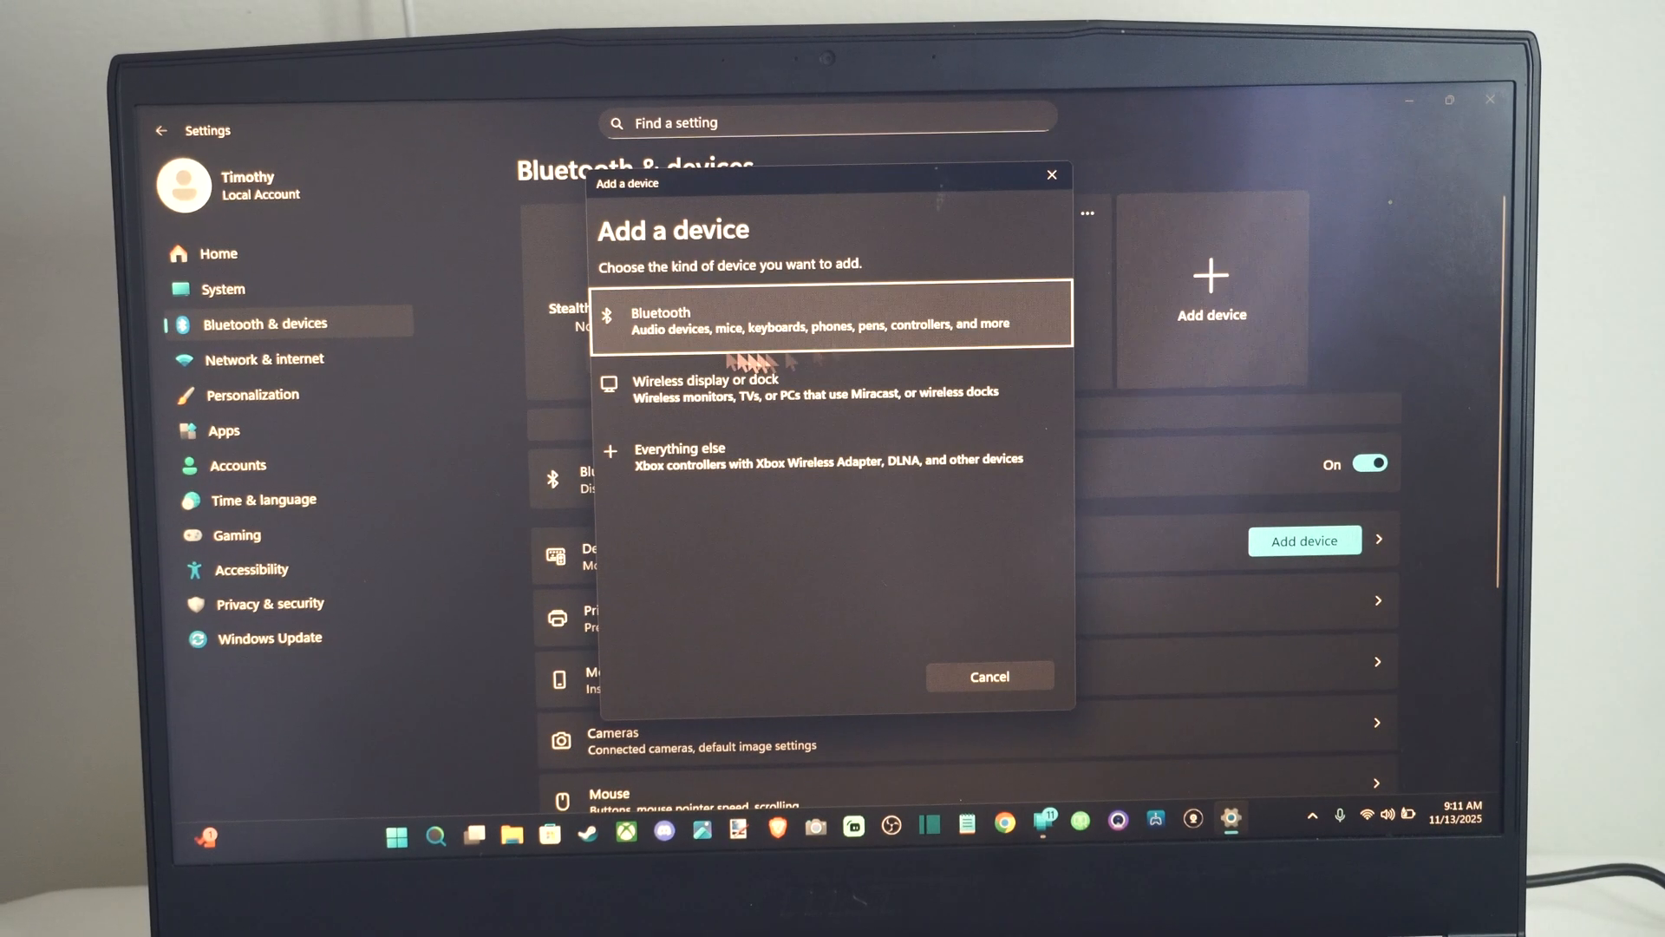
# - Choose Bluetooth as the device type so JBL VIBE BEAM pairs for mic and audio
pyautogui.click(837, 316)
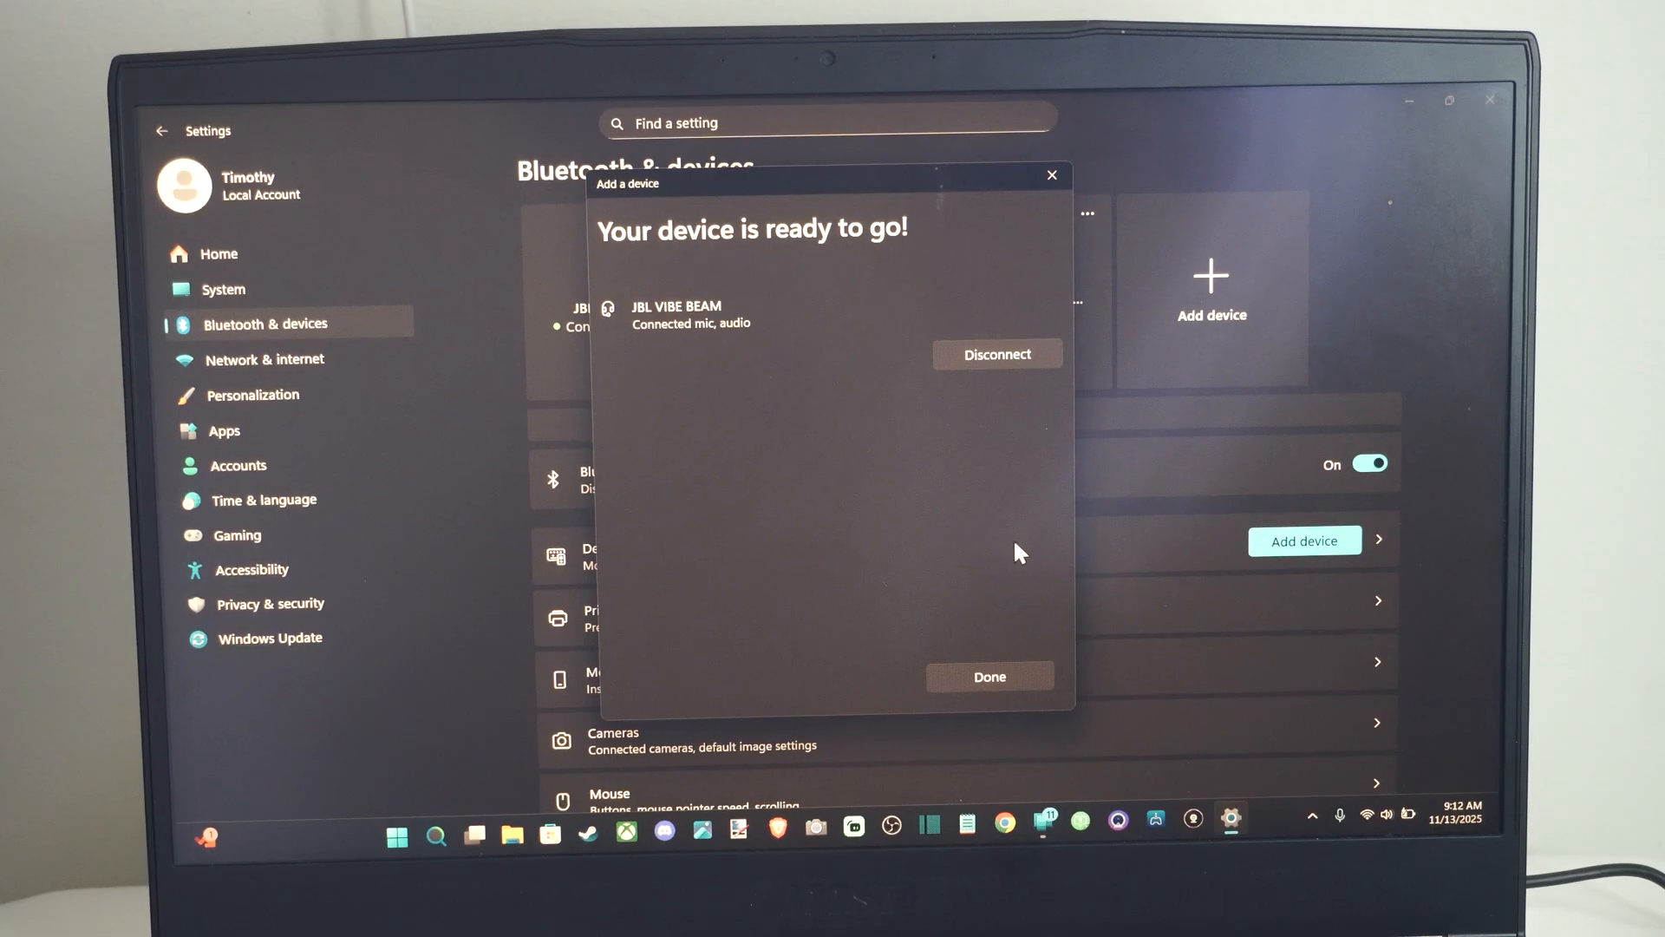
# - Finish pairing, then show Disconnect and Remove options for JBL VIBE BEAM at 100%
pyautogui.click(987, 677)
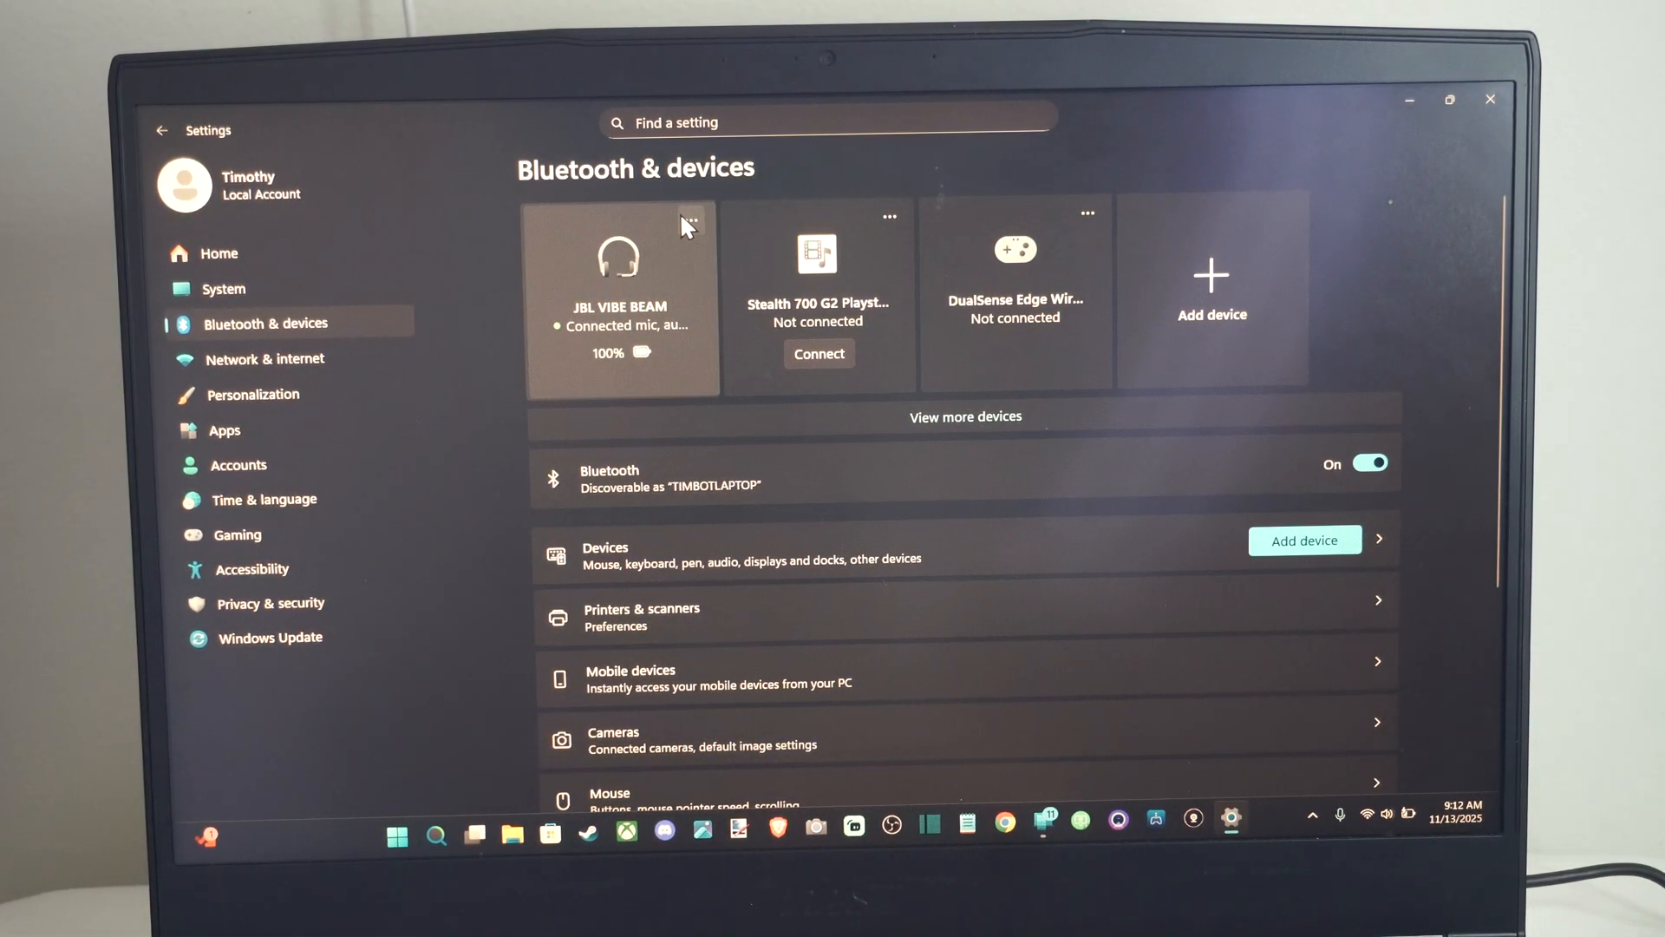
pyautogui.click(692, 220)
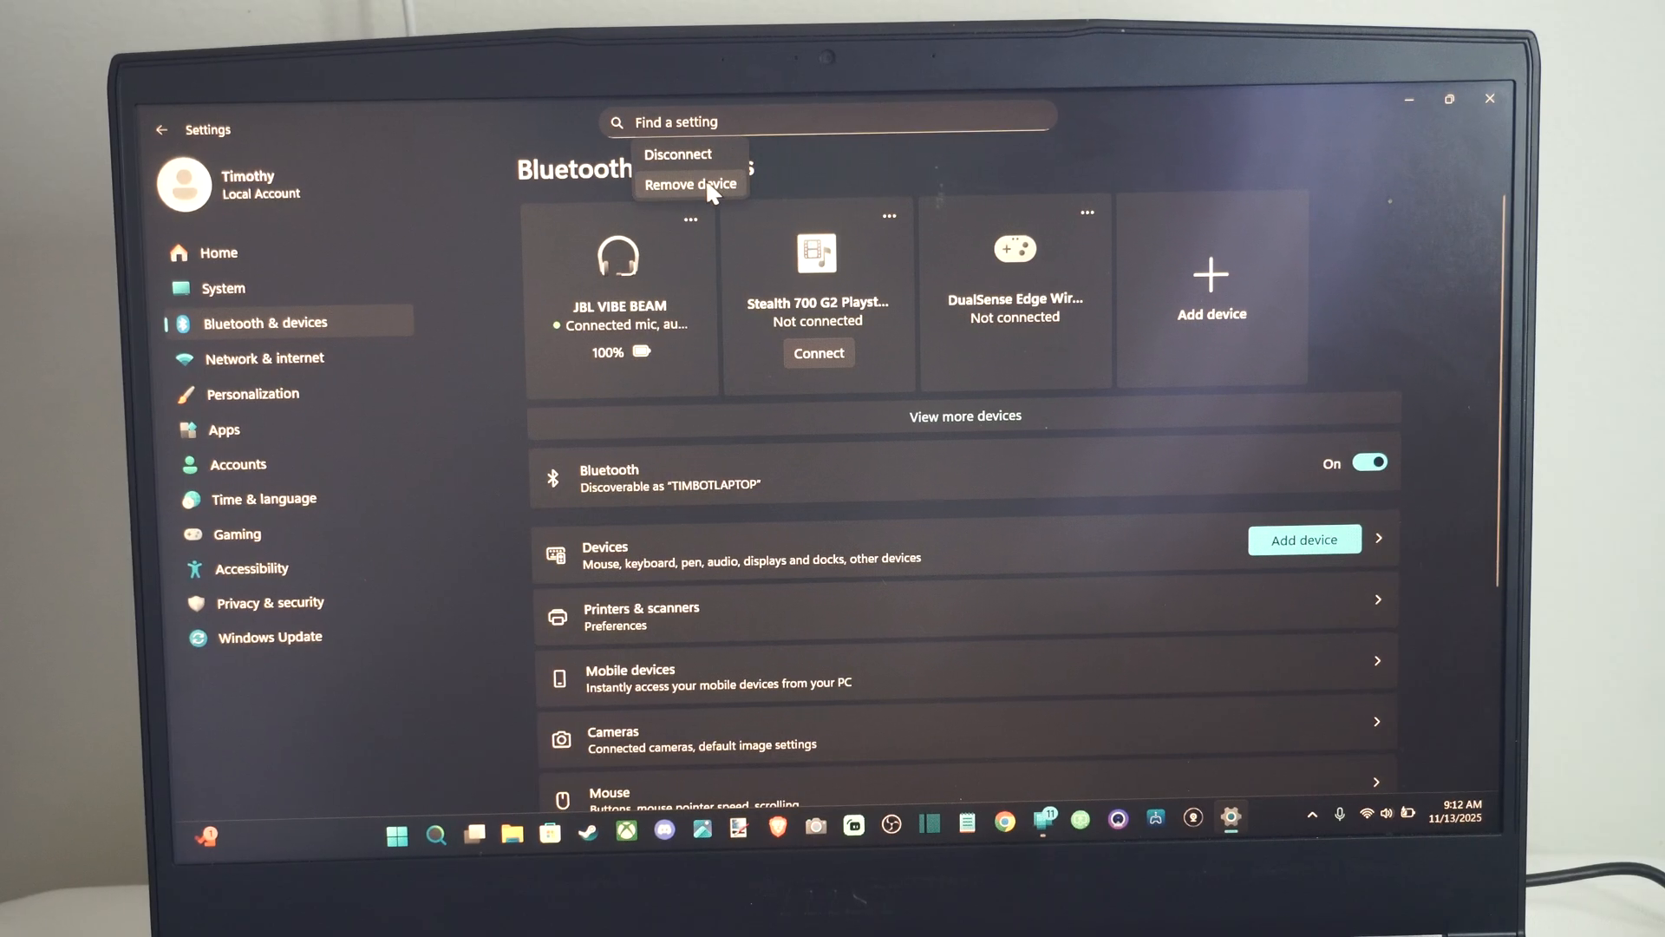
pyautogui.moveTo(690, 260)
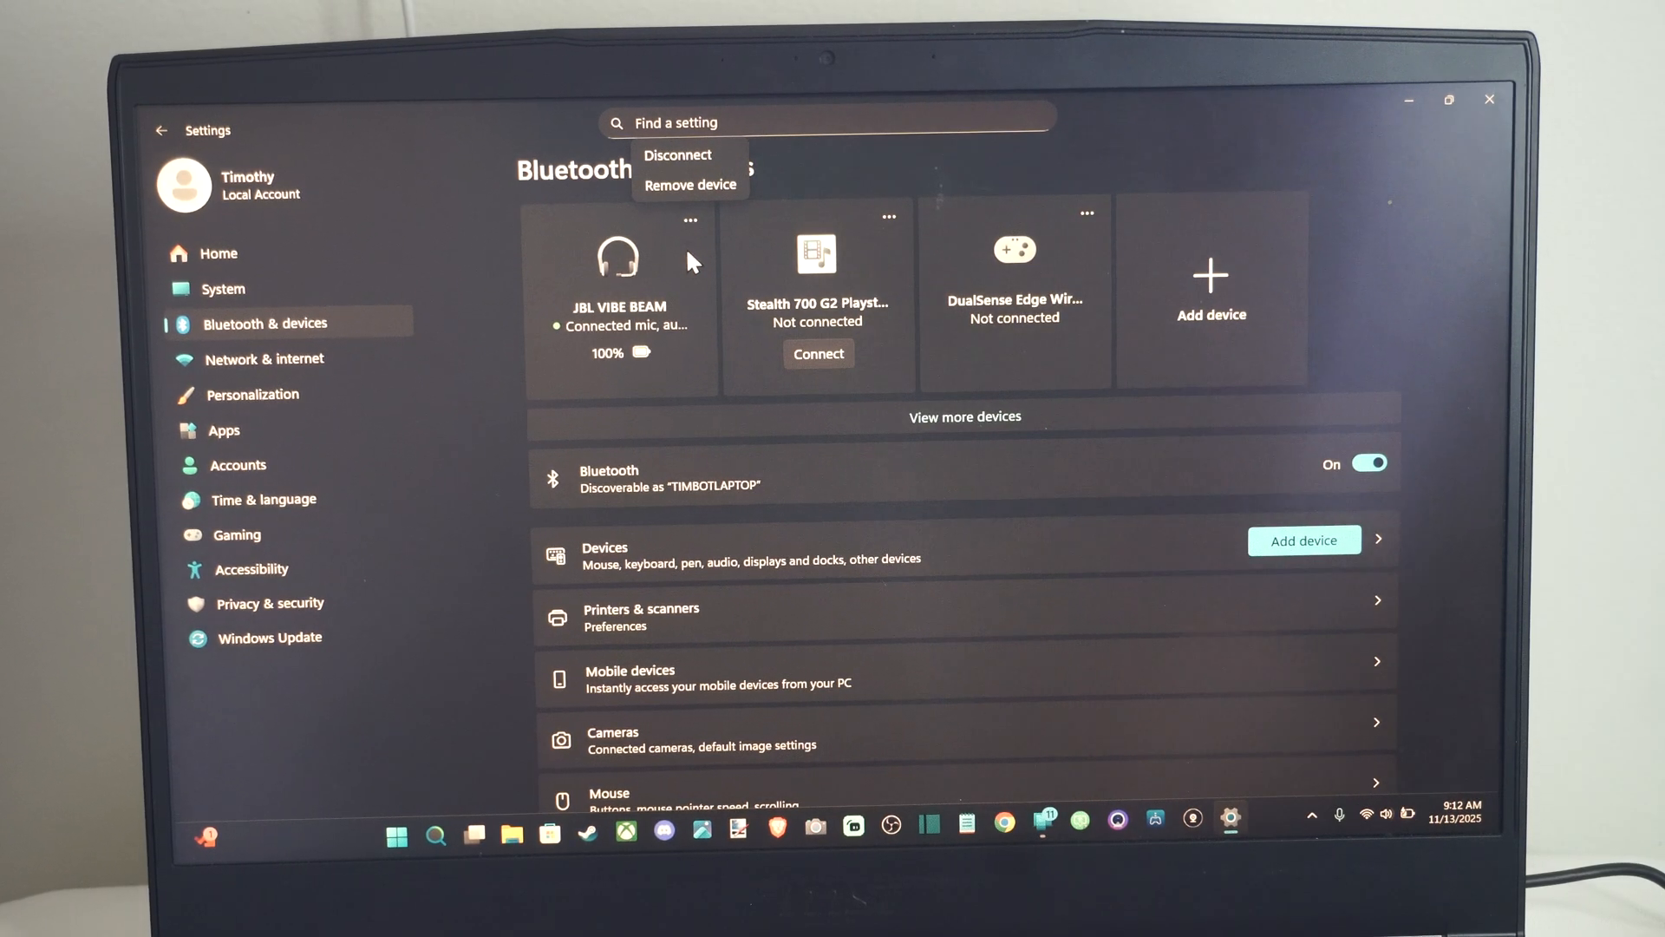